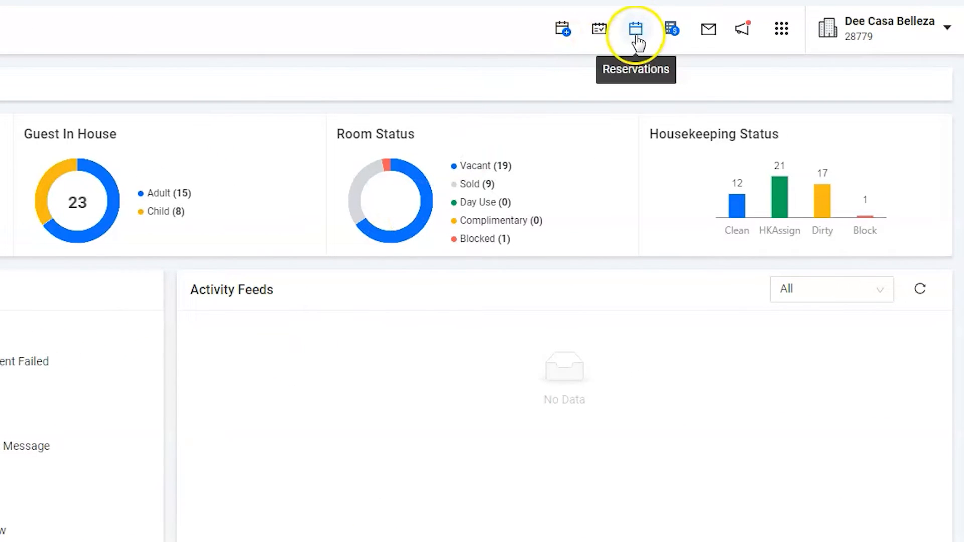
- Filter the reservation search by arrival dates 12/10/2022 to 19/10/2022
left_click(636, 28)
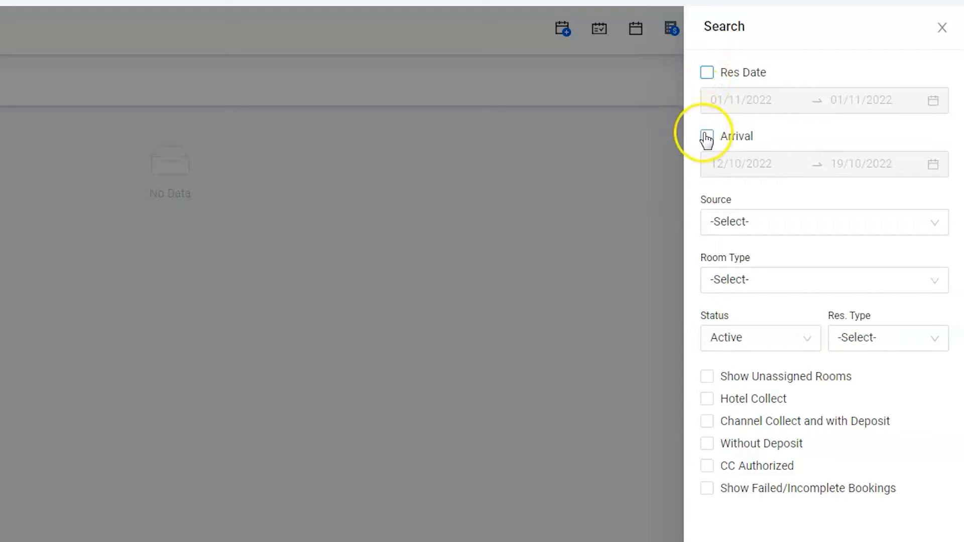
left_click(707, 136)
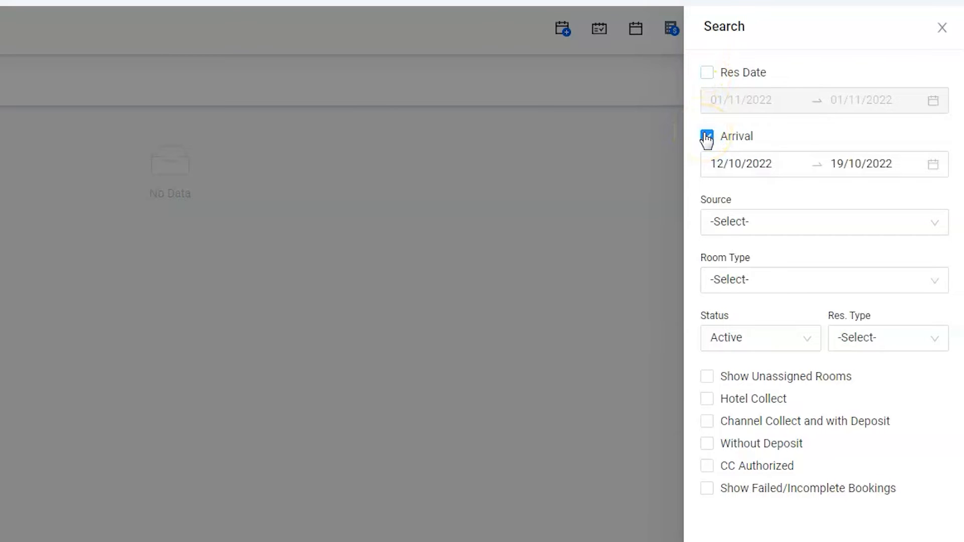
left_click(706, 136)
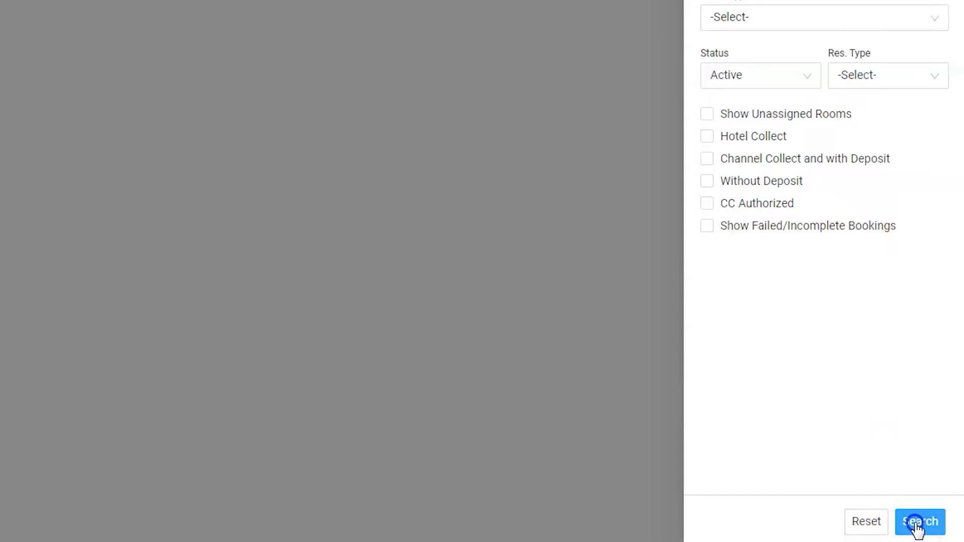
- Run the search and start cancelling reservation SUPP83 from its further actions
left_click(919, 522)
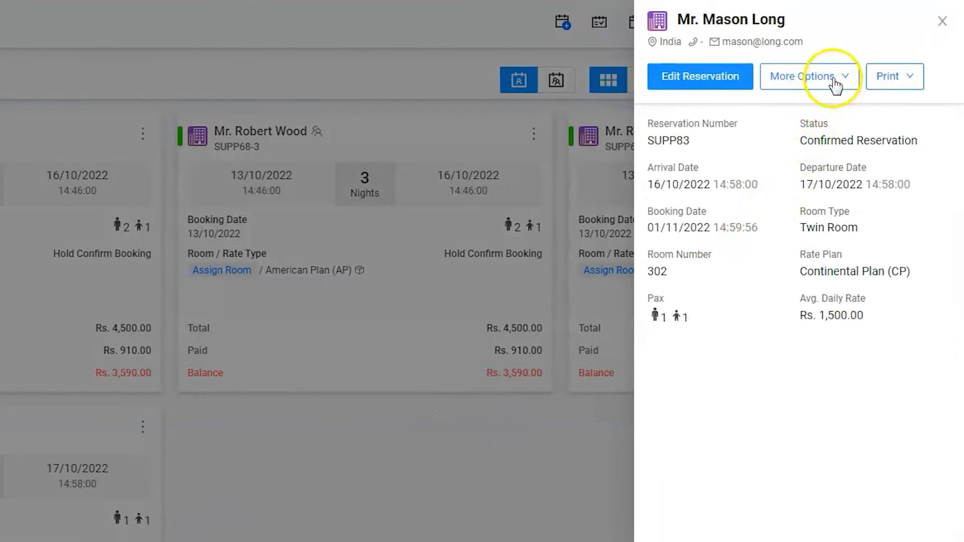
left_click(802, 76)
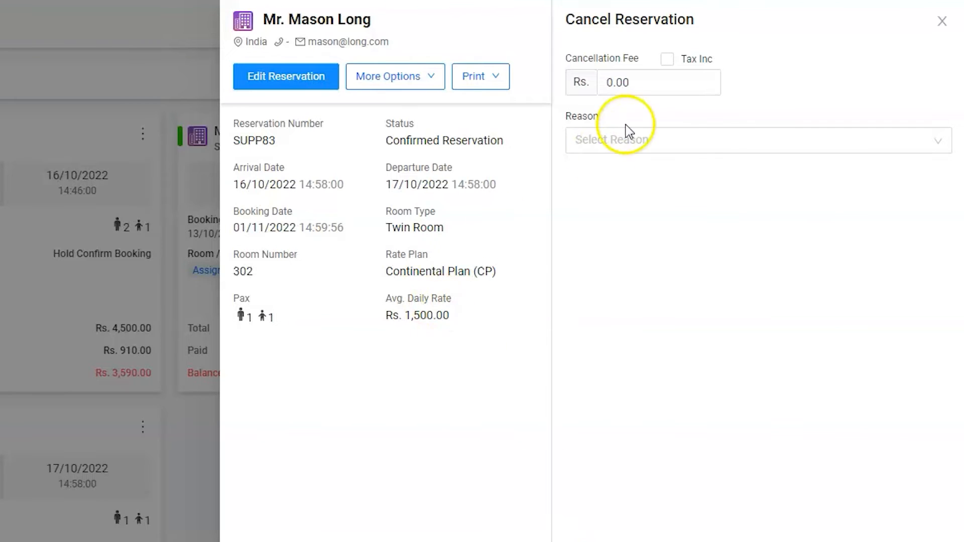
- Cancel SUPP83 with a 750 cancellation fee and reason Guest Request
left_click(658, 83)
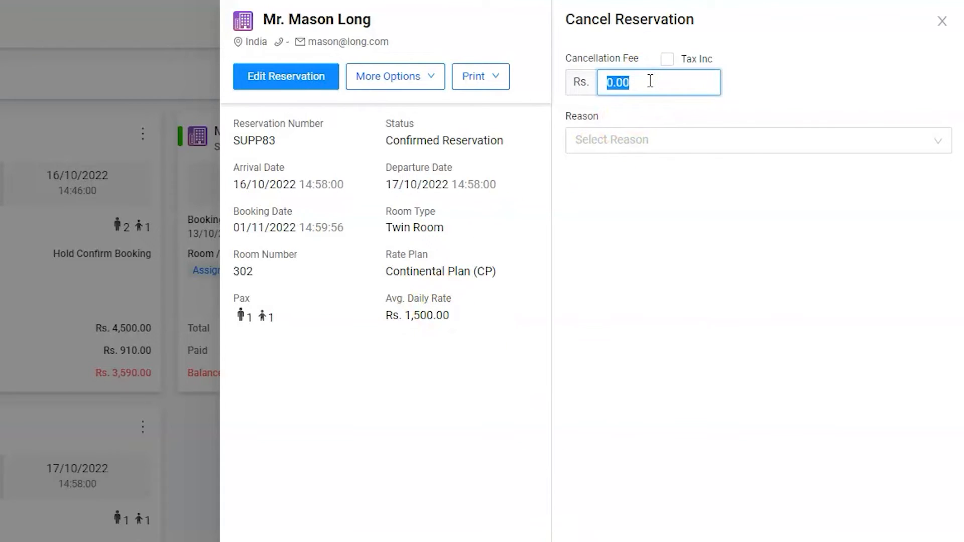
type("750")
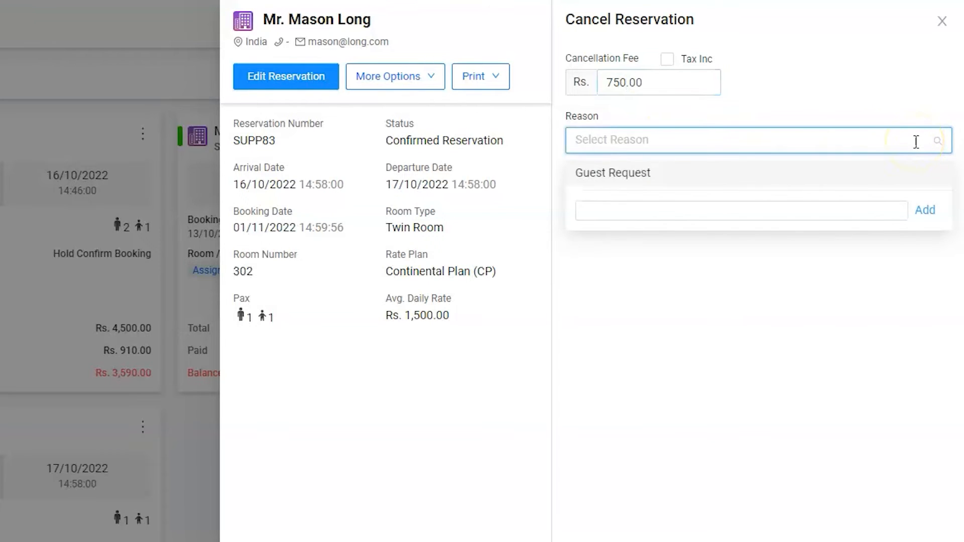
left_click(612, 172)
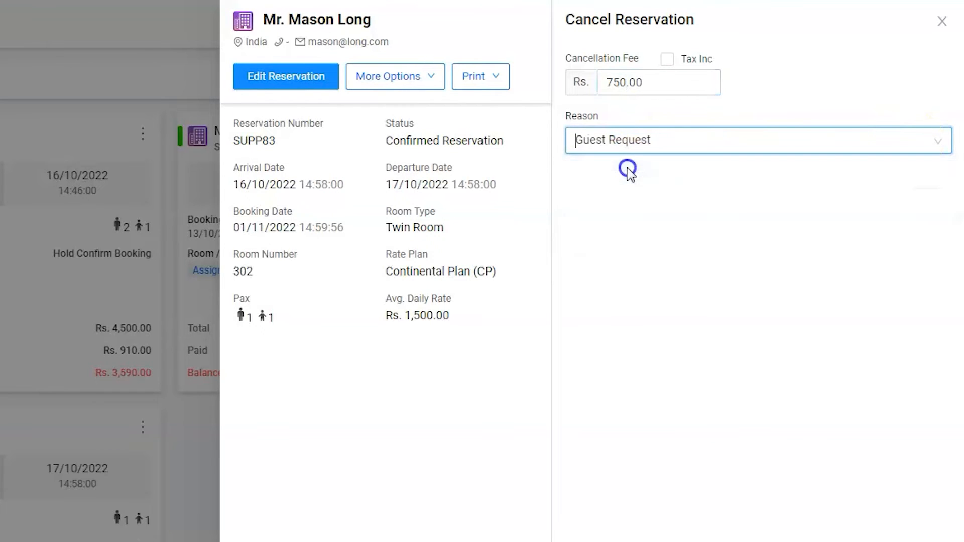
scroll("down", 3)
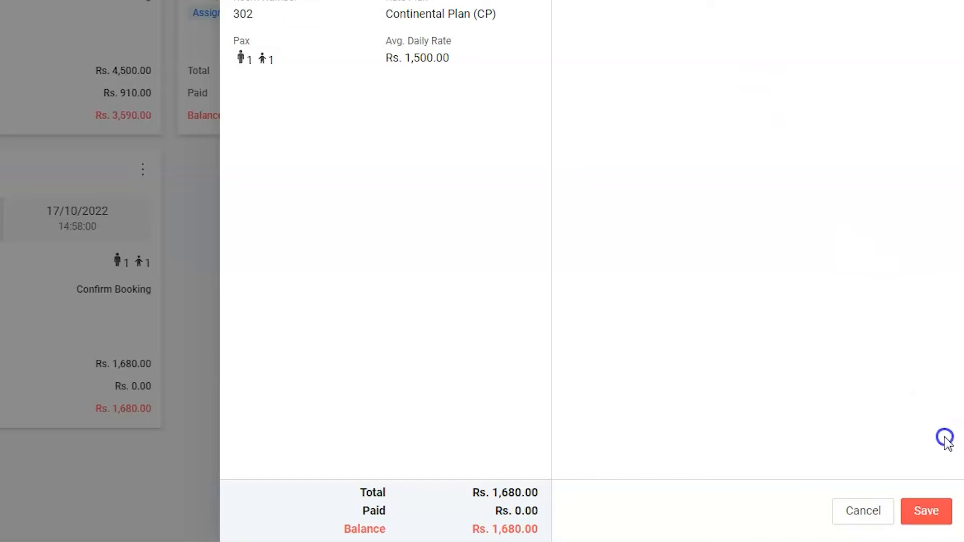
left_click(927, 512)
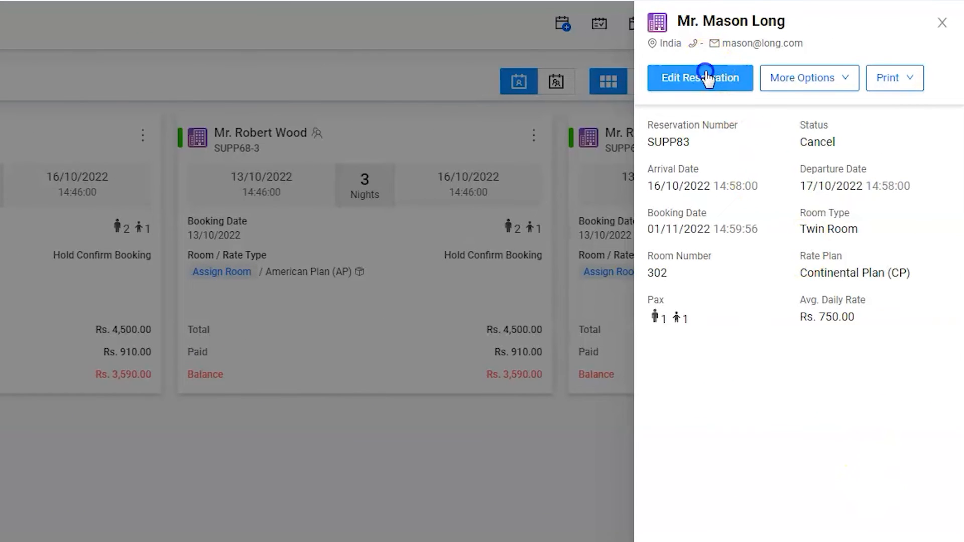
- View the cancelled reservation's folio with its Cancellation Revenue charge and begin a payment
left_click(699, 77)
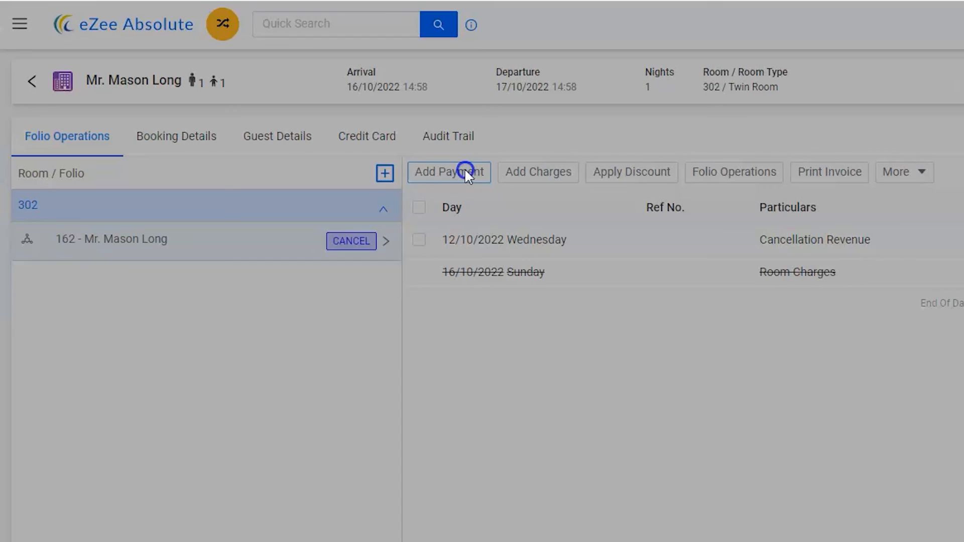
left_click(449, 172)
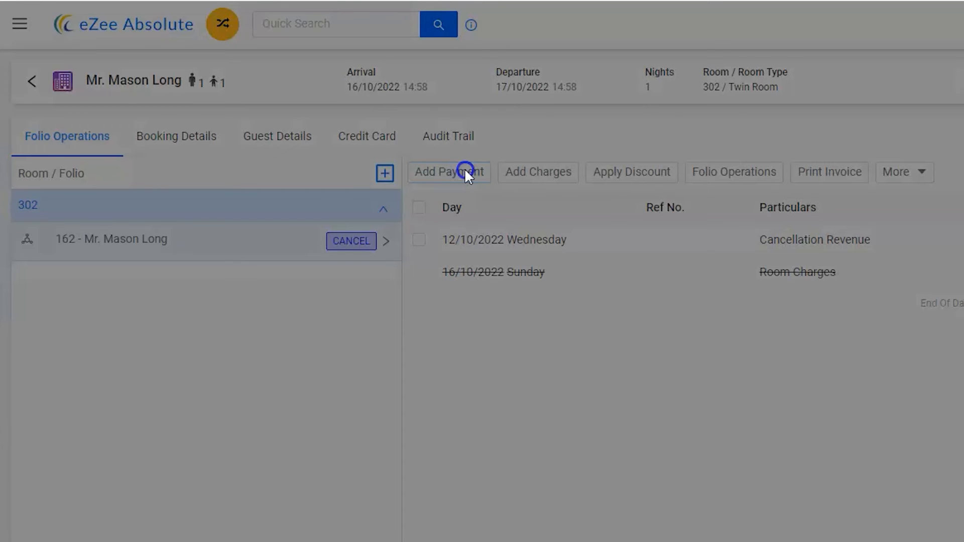
- Post an 840.00 Bank / Credit Card payment bringing the folio balance to 0.00
left_click(449, 171)
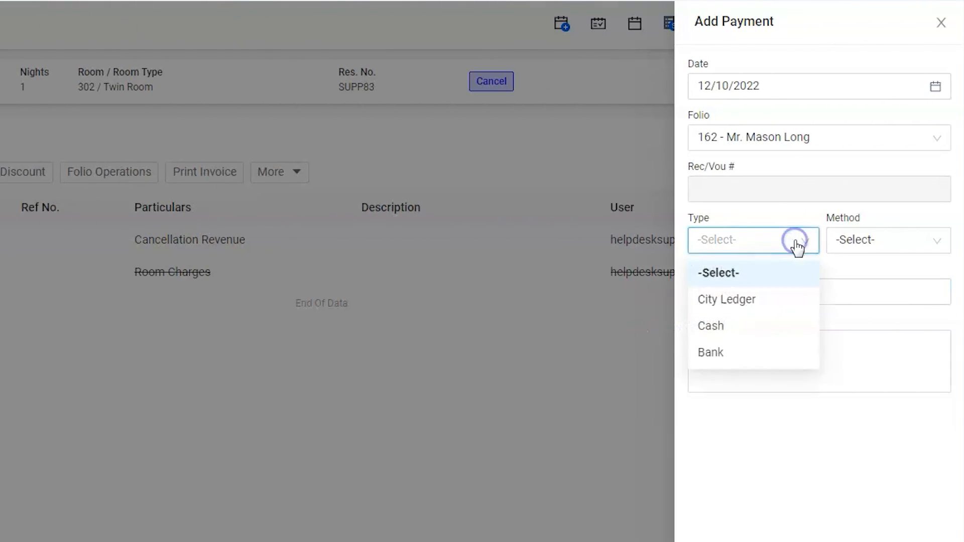
left_click(712, 352)
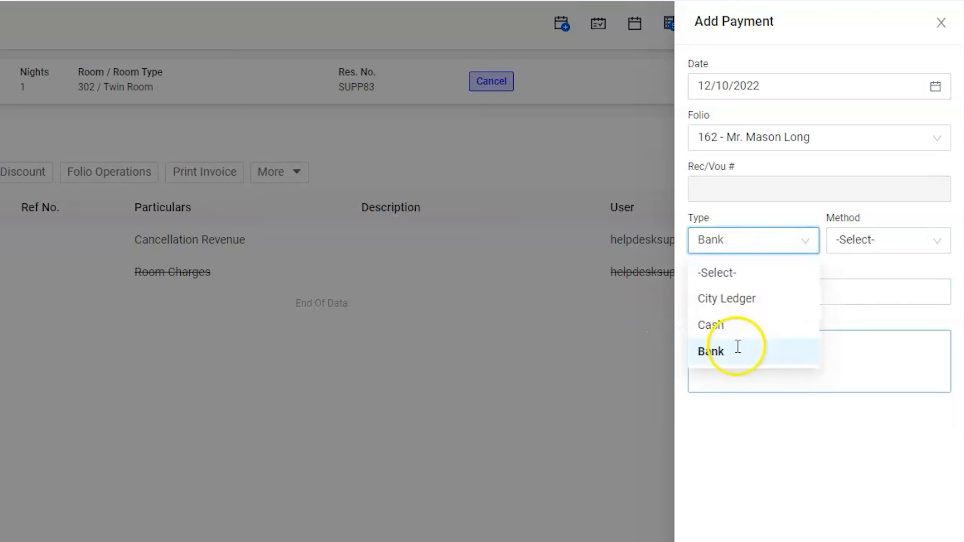
left_click(887, 240)
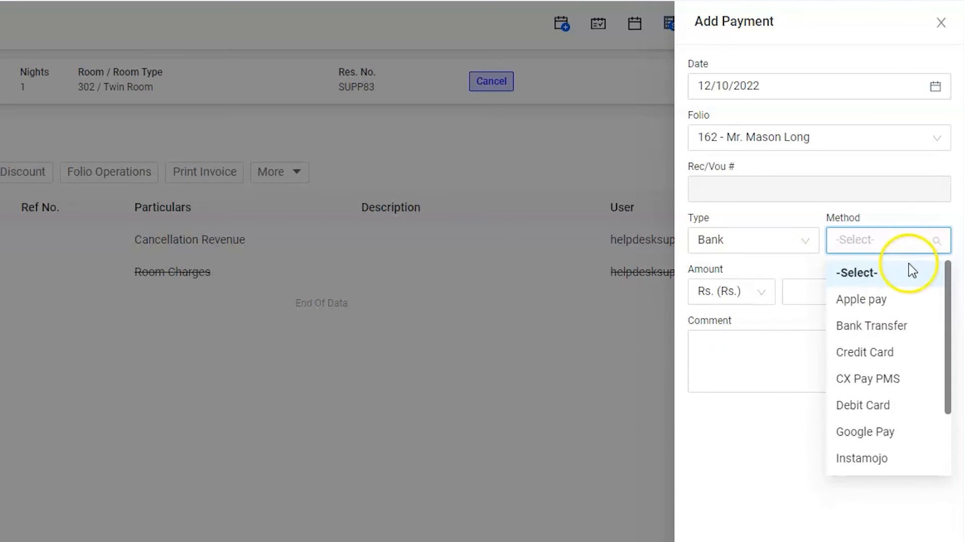
left_click(865, 352)
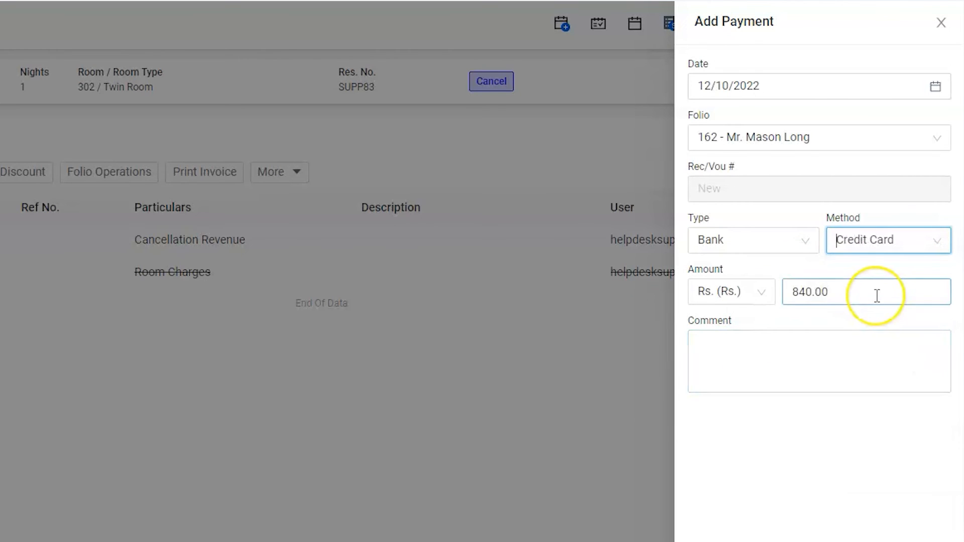
left_click(866, 291)
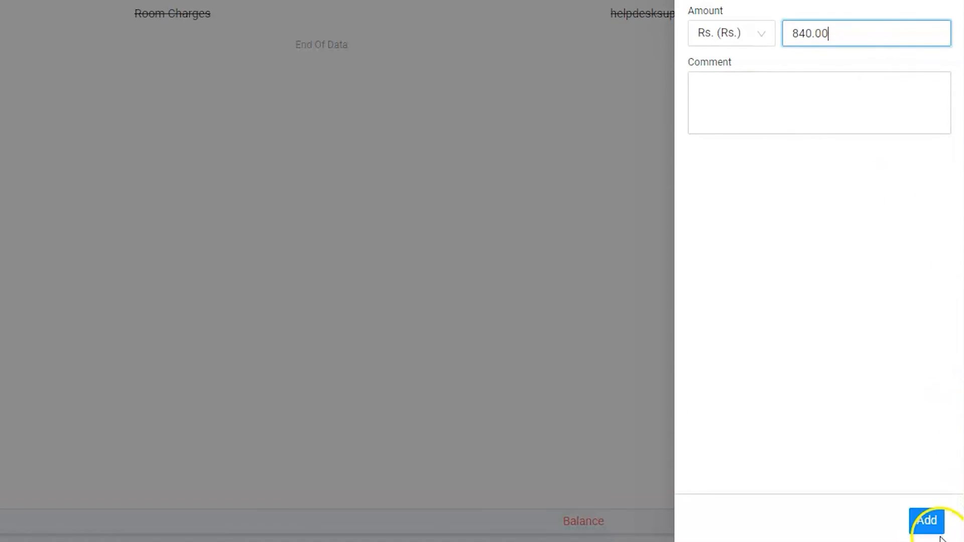
left_click(928, 522)
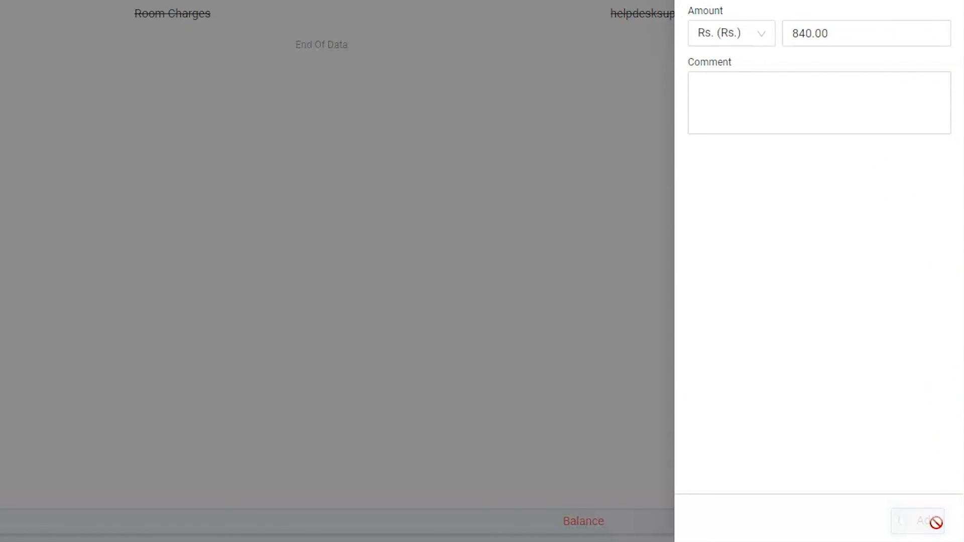
left_click(917, 522)
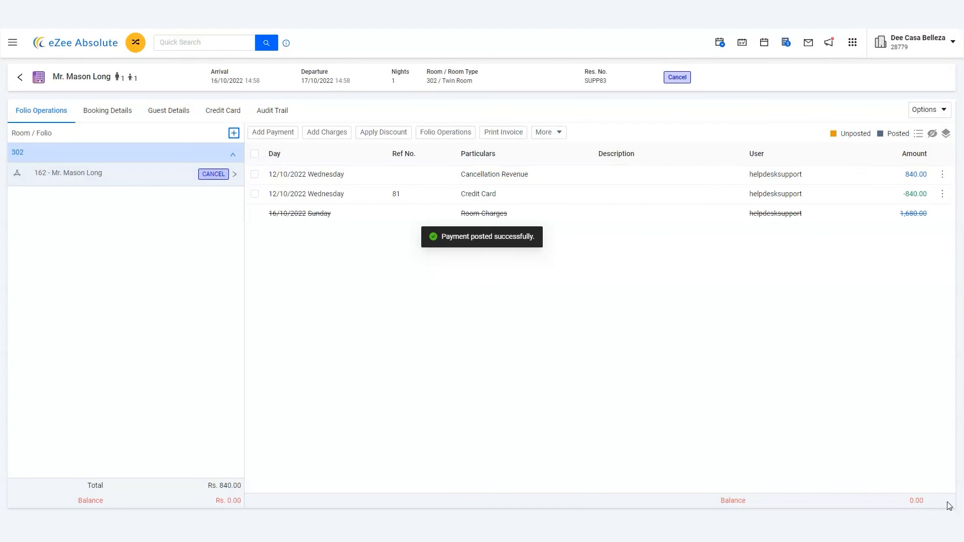